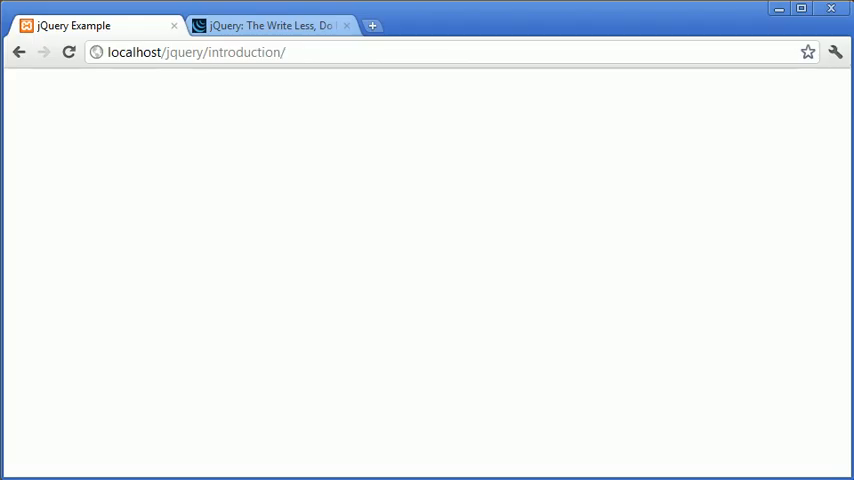
On jquery.com, choose the uncompressed Development version of jQuery 1.6.2 for download
click(270, 25)
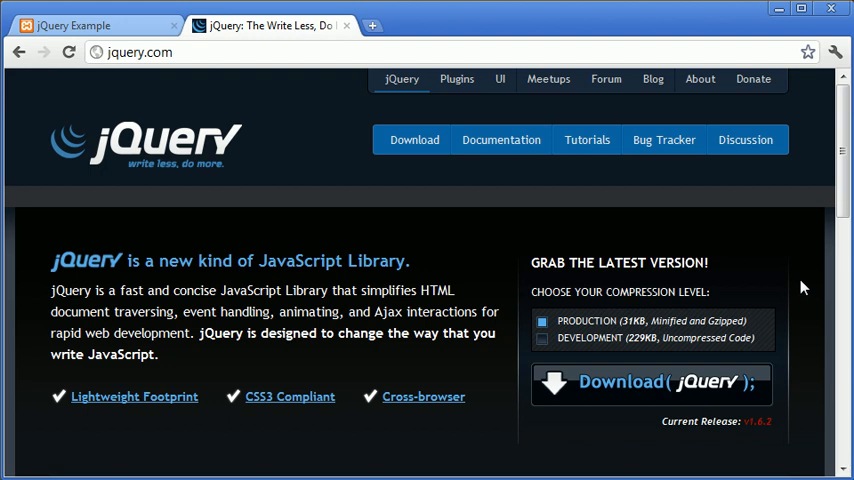
scroll(down, 3)
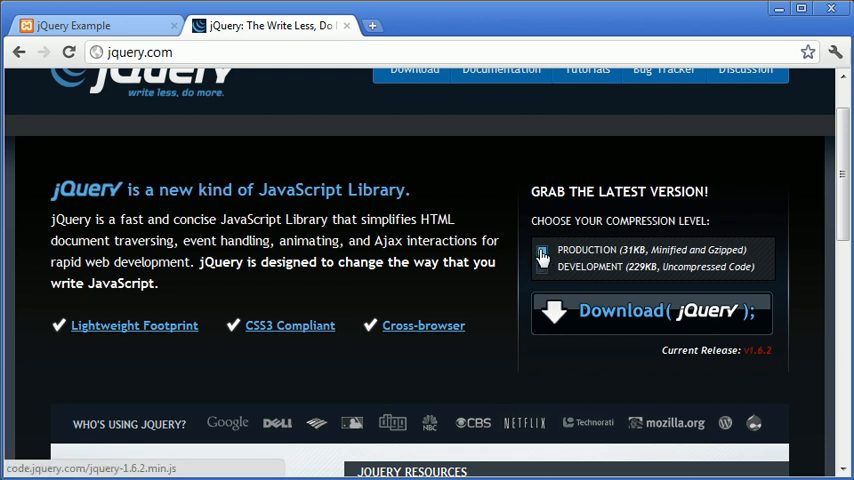
click(542, 266)
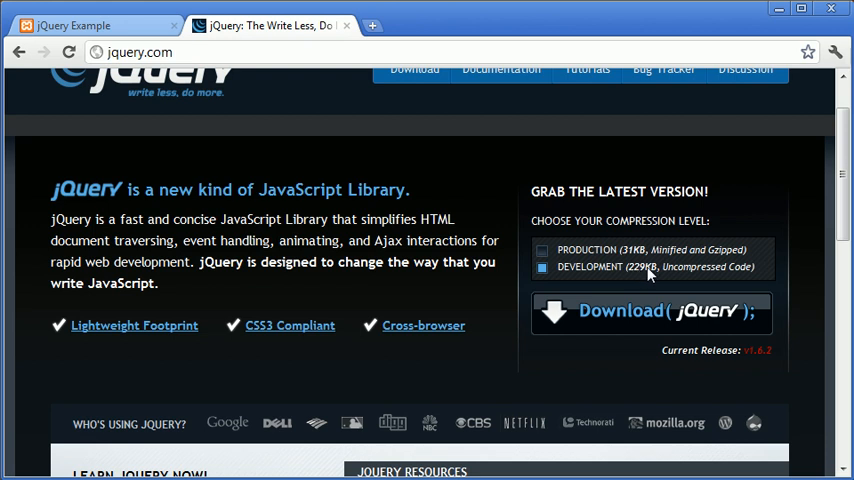
mouse_move(755, 271)
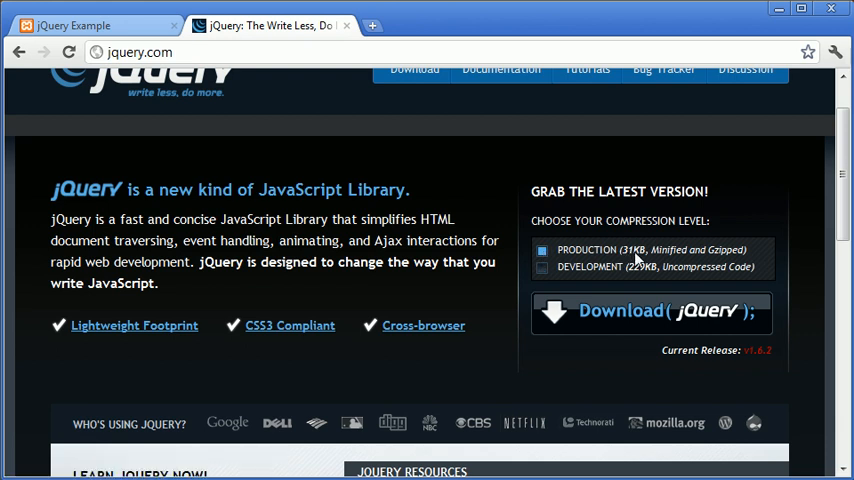
mouse_move(712, 257)
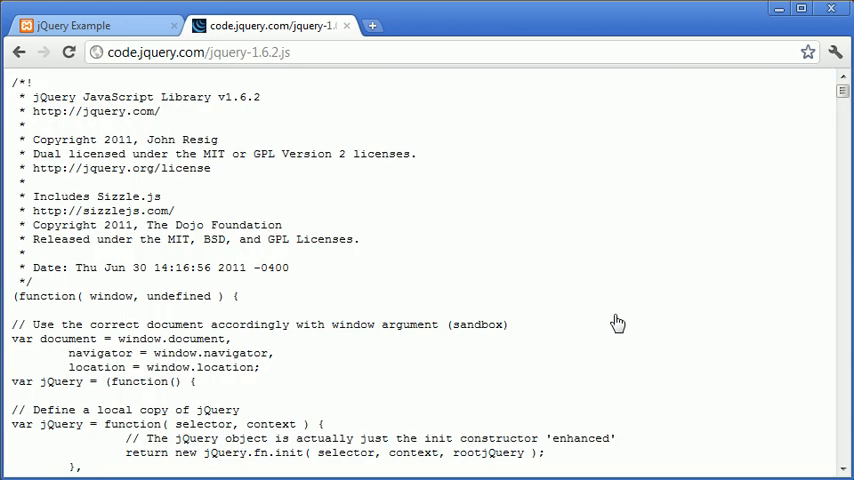
scroll(down, 3)
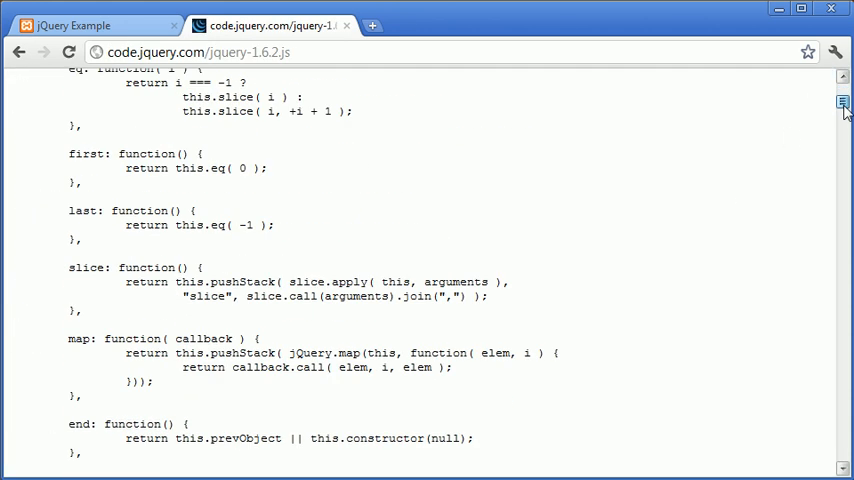
scroll(down, 3)
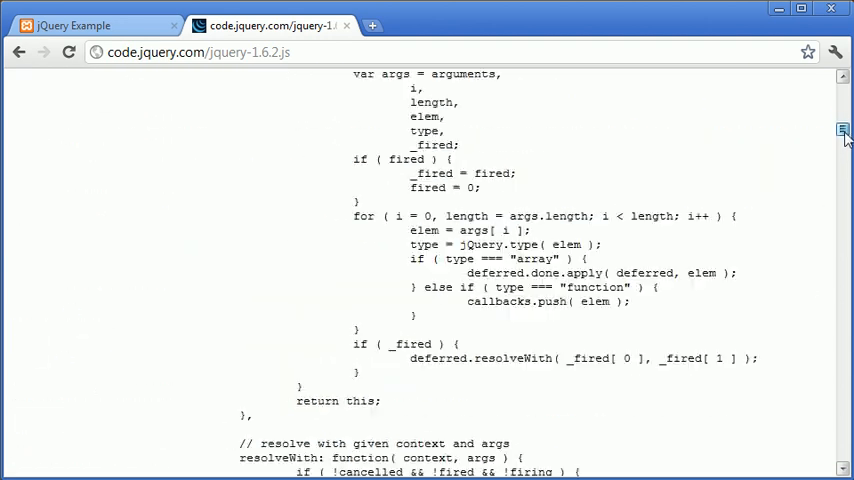
scroll(down, 3)
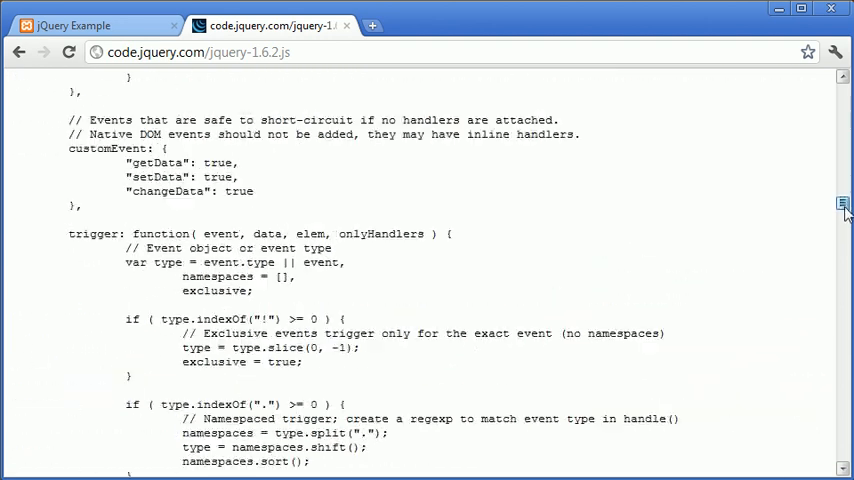
scroll(down, 3)
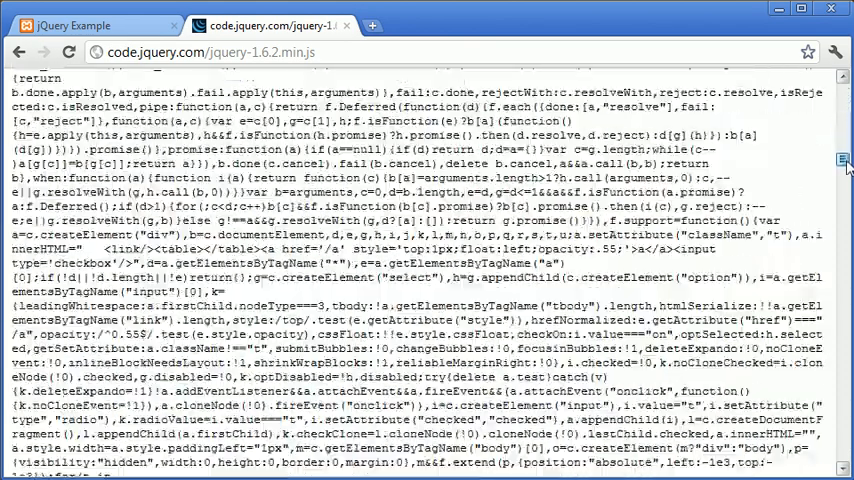
scroll(down, 3)
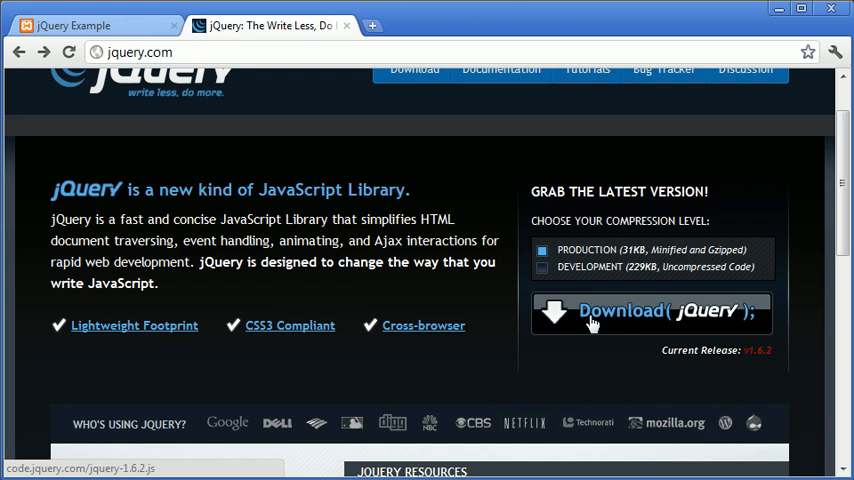
Open the minified production jQuery 1.6.2 file from the Download link
click(651, 312)
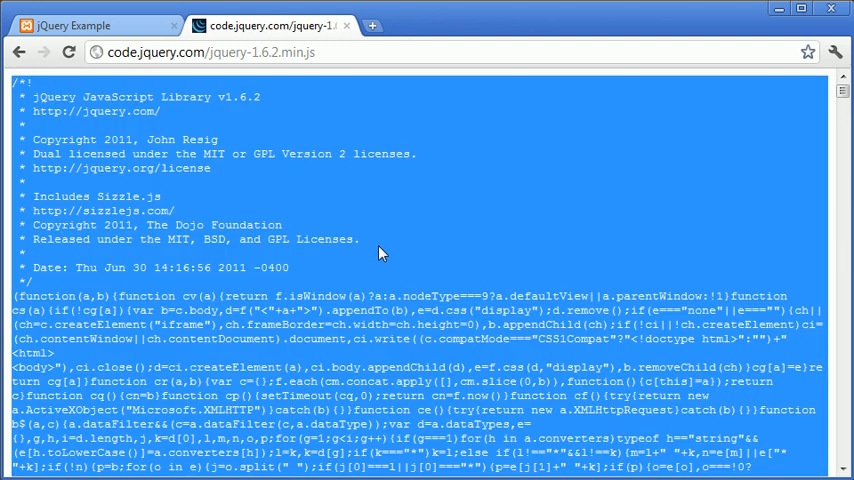
mouse_move(413, 268)
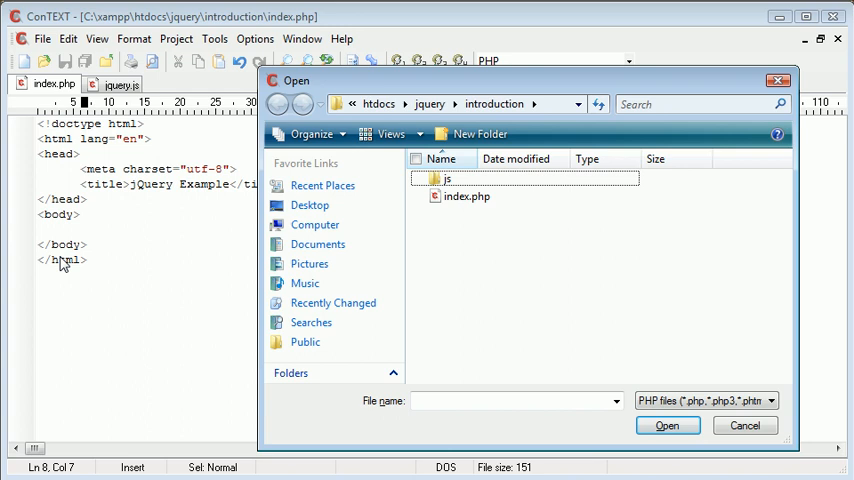
Browse into the js folder and back, then cancel the Open dialog
click(449, 179)
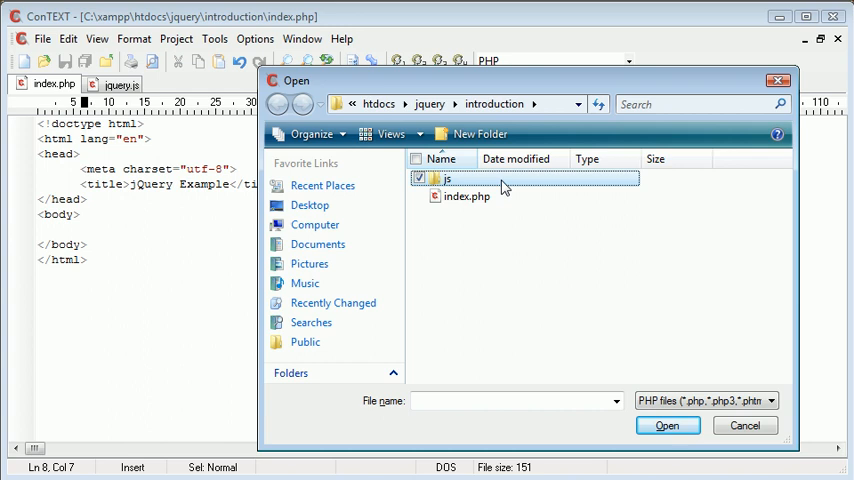
double_click(449, 178)
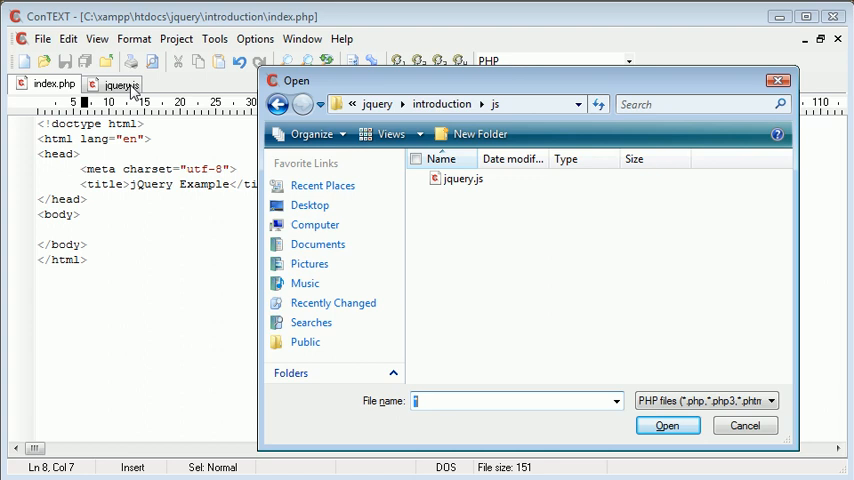
mouse_move(122, 90)
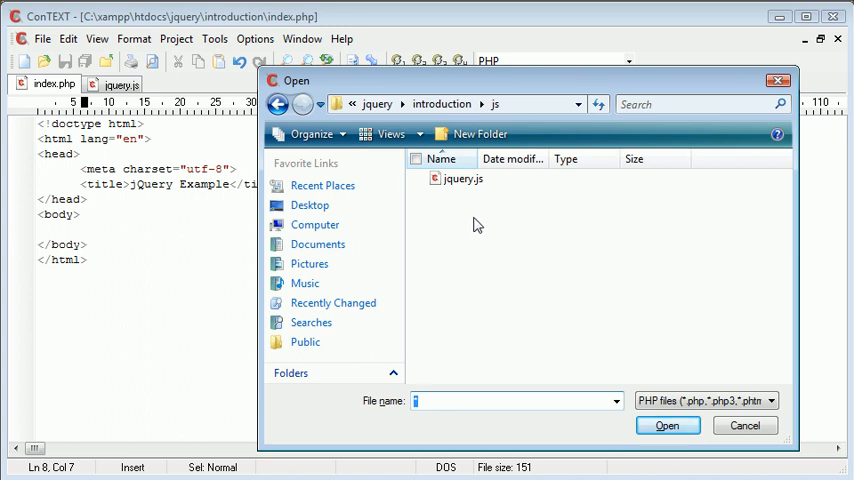
click(463, 178)
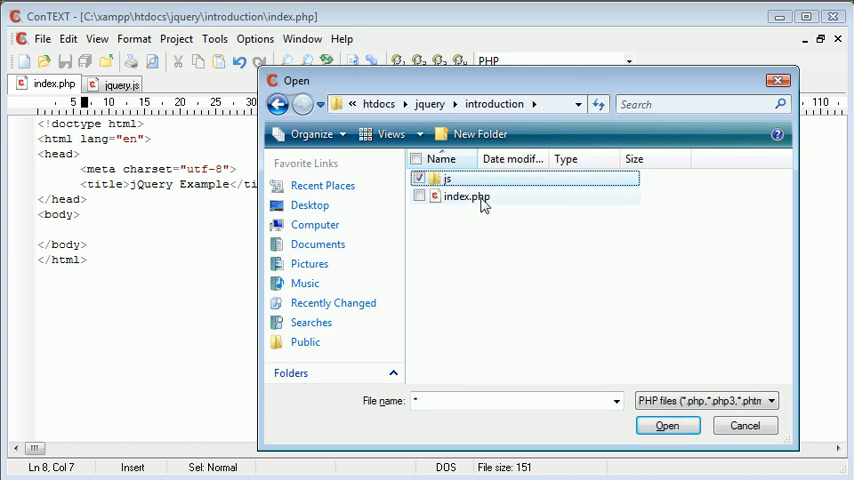
mouse_move(460, 180)
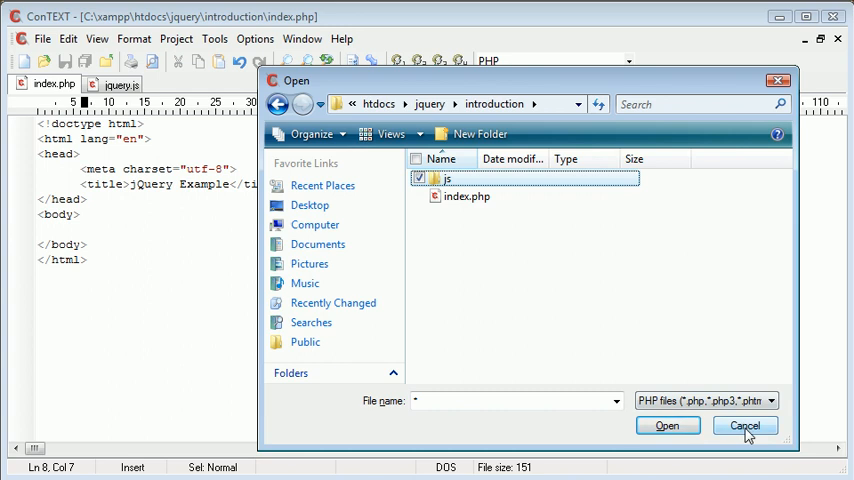
click(744, 425)
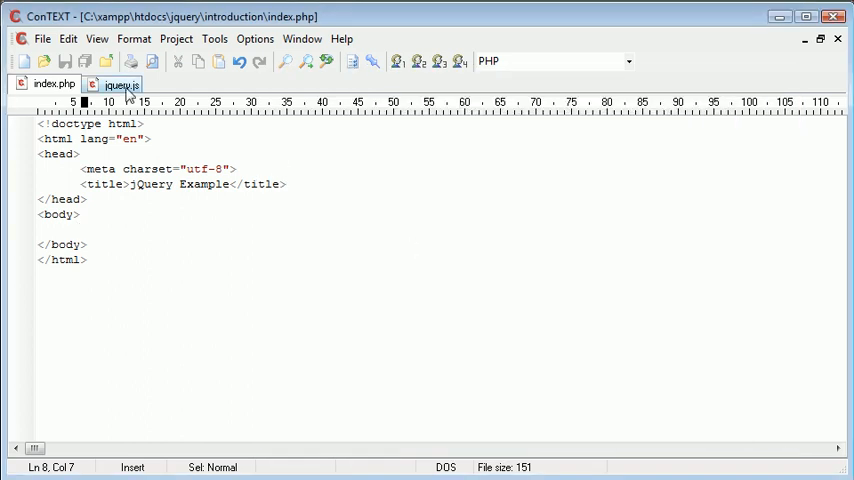
click(113, 84)
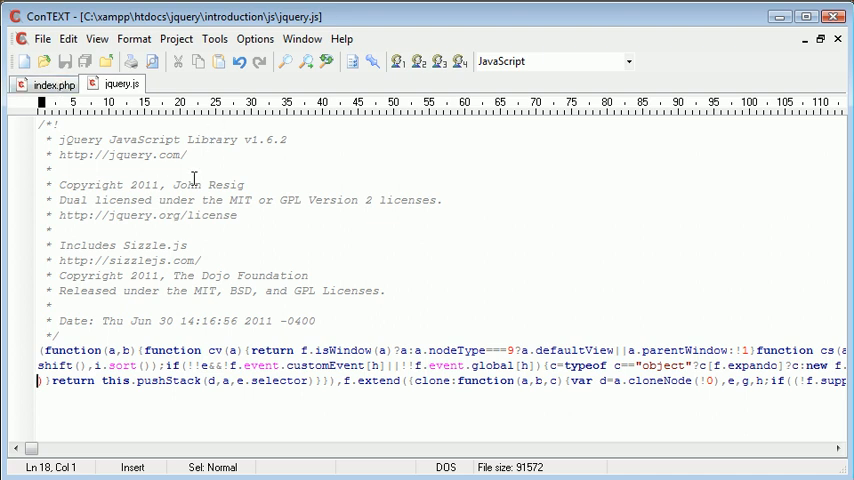
click(54, 84)
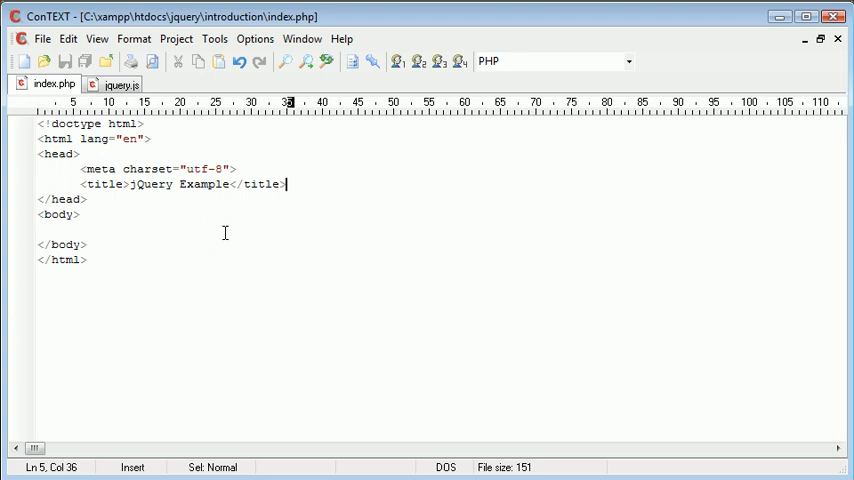
Type a text/javascript script tag with a '// here' comment into index.php
text(<script type)
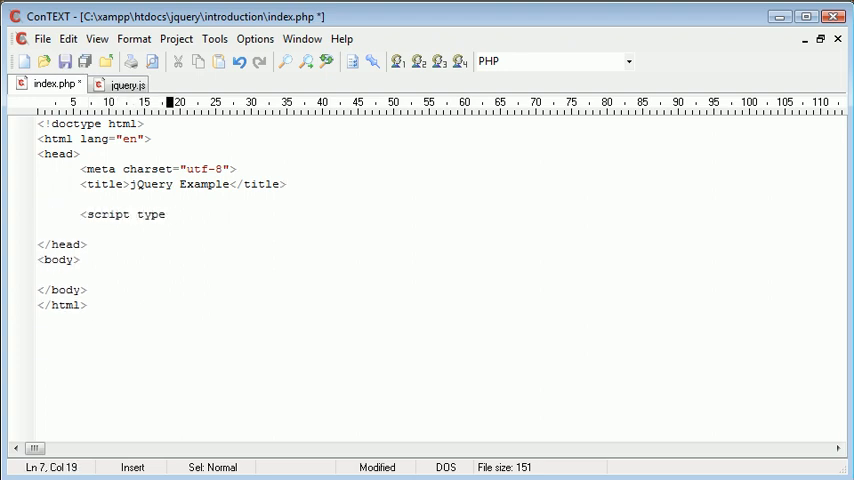
text(="tex">)
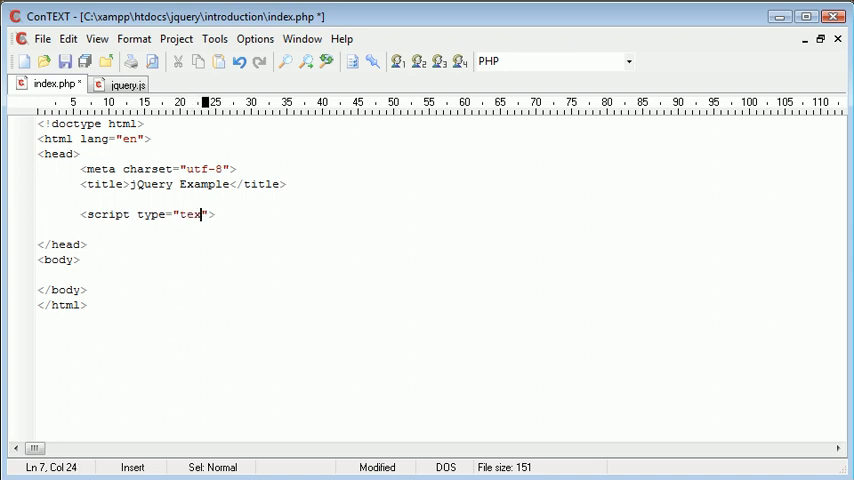
text(t/javascript)
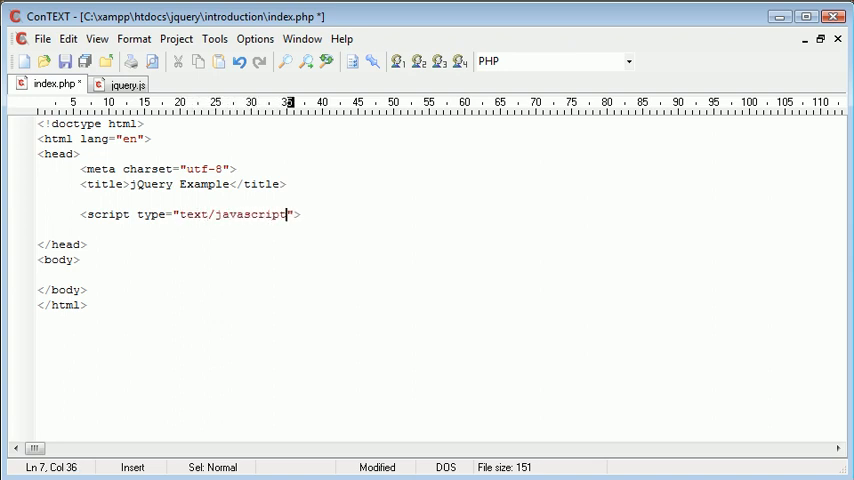
mouse_move(147, 222)
text(</script>)
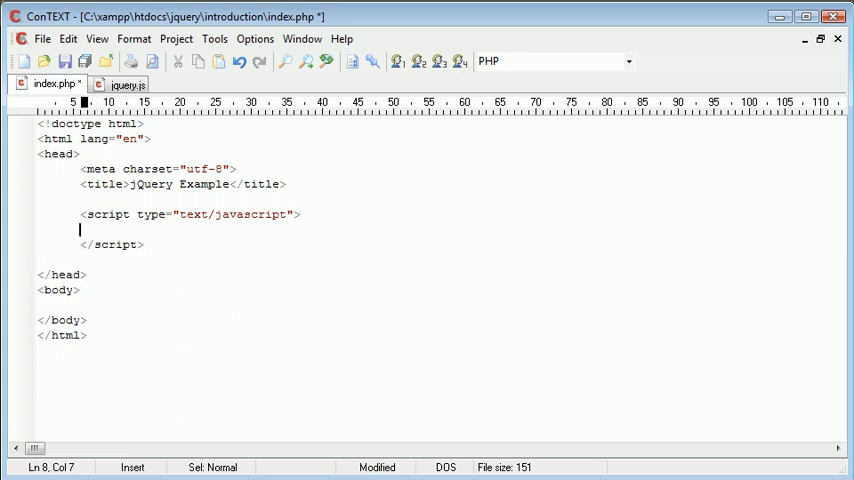
text(// here)
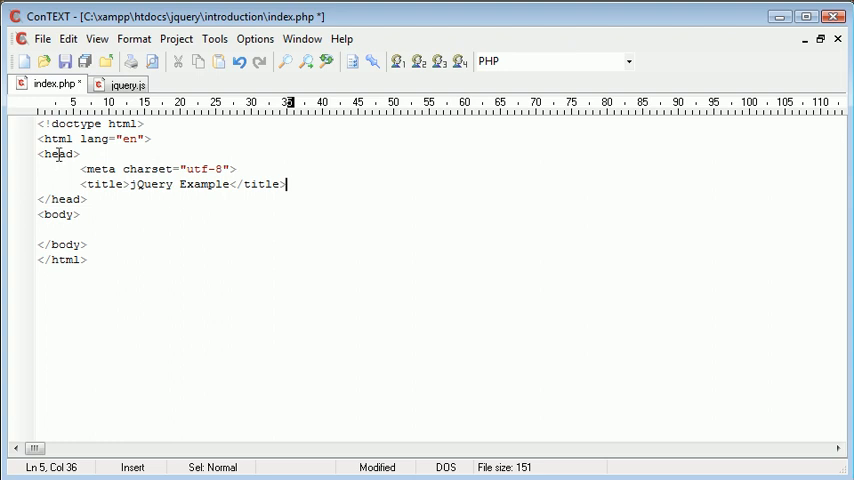
mouse_move(103, 228)
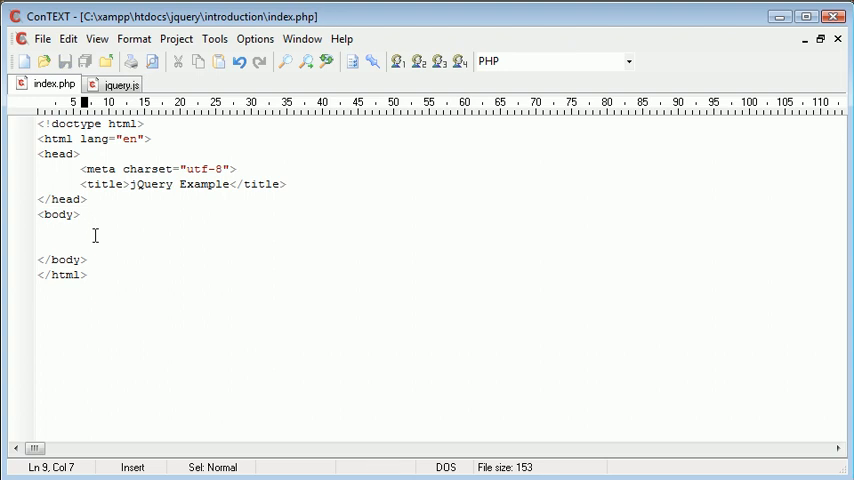
Type <script type="text/javascript"></script> inside the body, with a '// here' comment
text(<script)
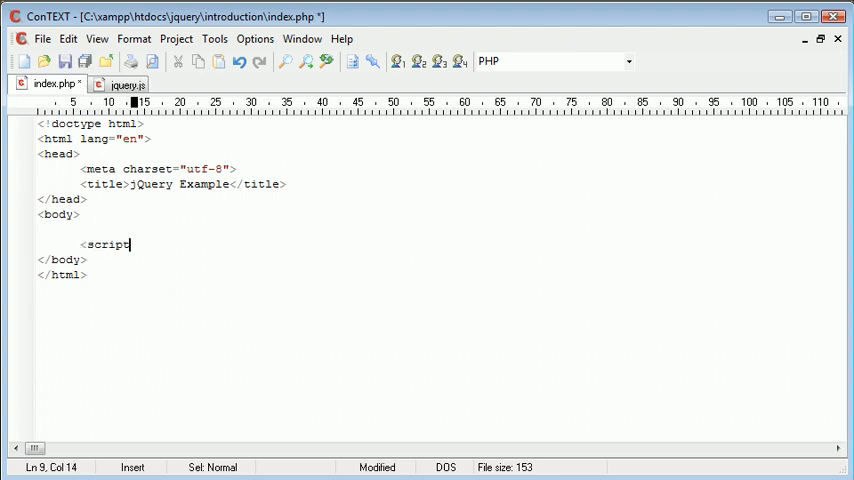
text(type="")
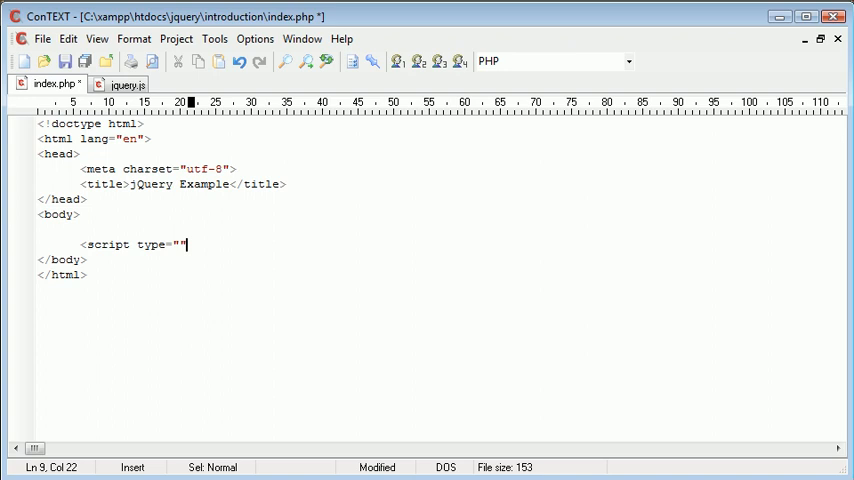
text(text/jav)
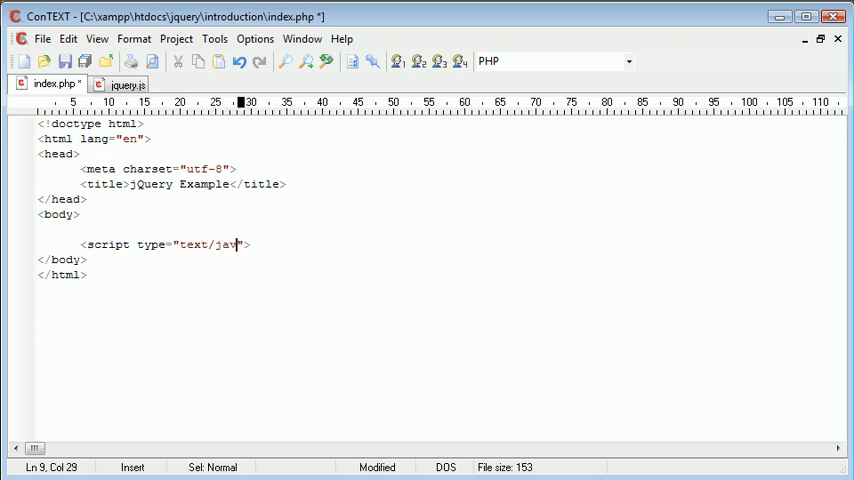
text(ascript">)
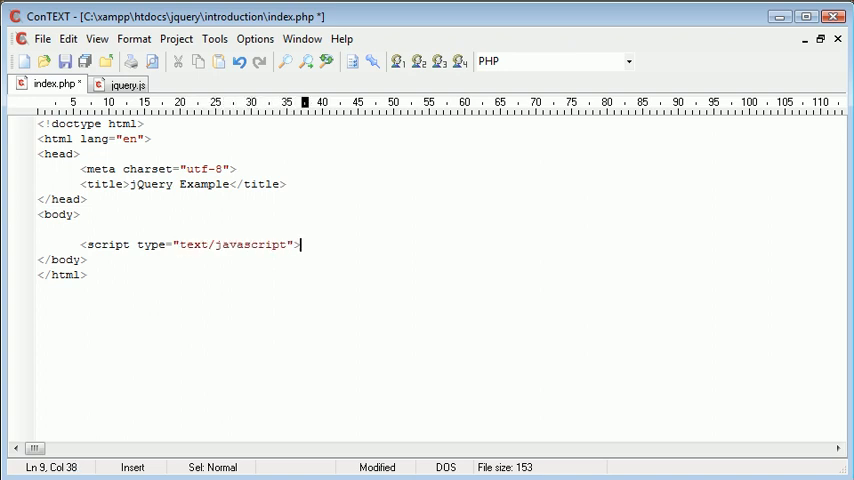
text(</script>)
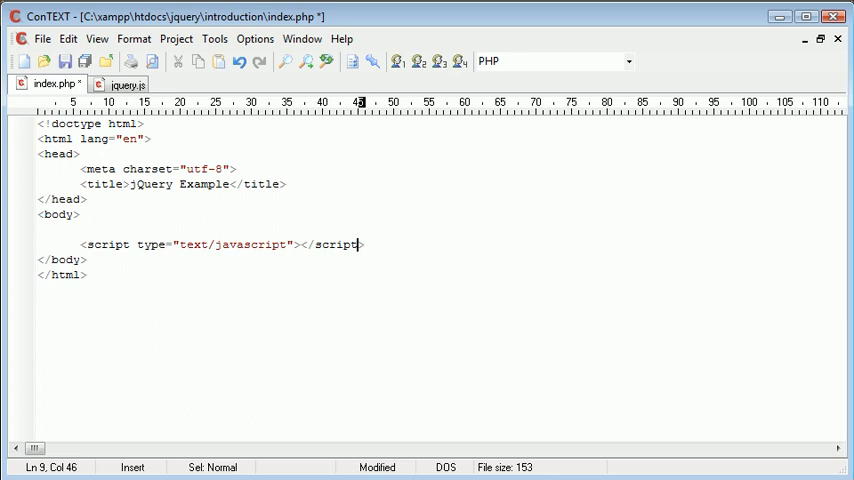
text(here)
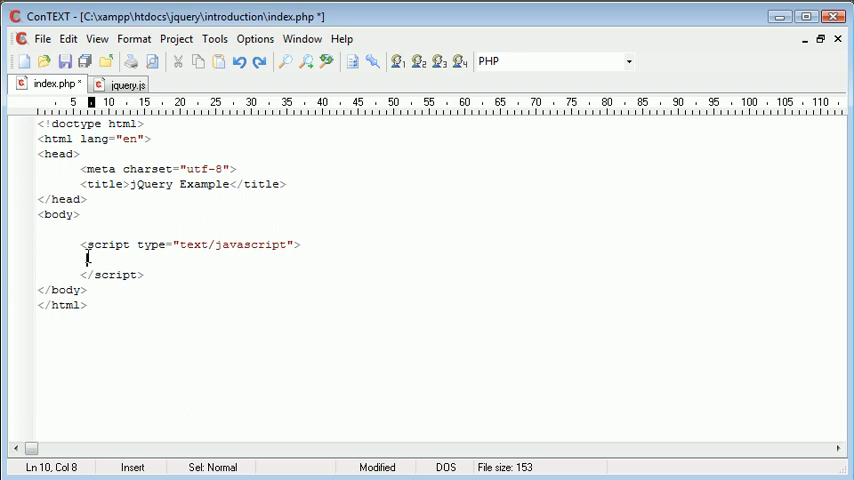
text(// here)
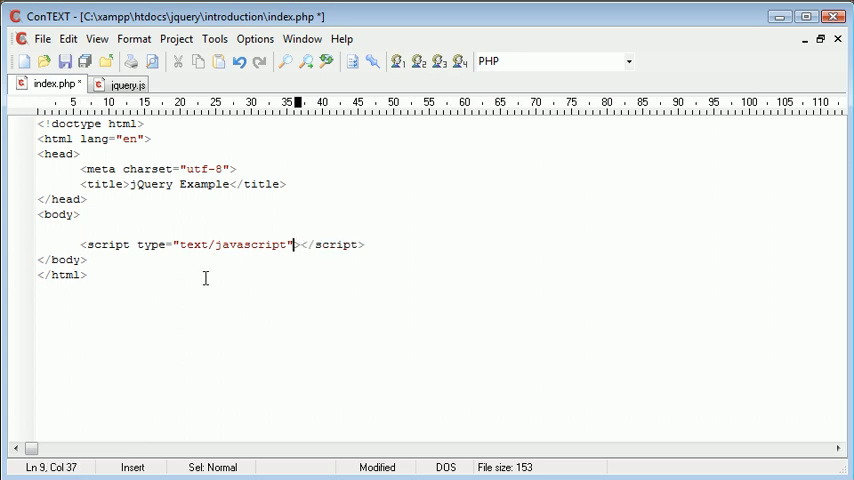
Add src="js/jquery.js" to the body script tag, glance at jquery.js, return to index.php
text(src="")
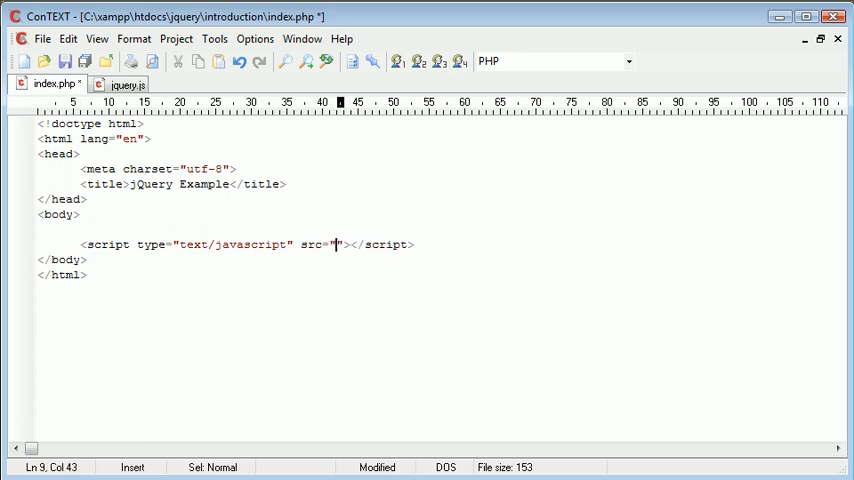
text(js)
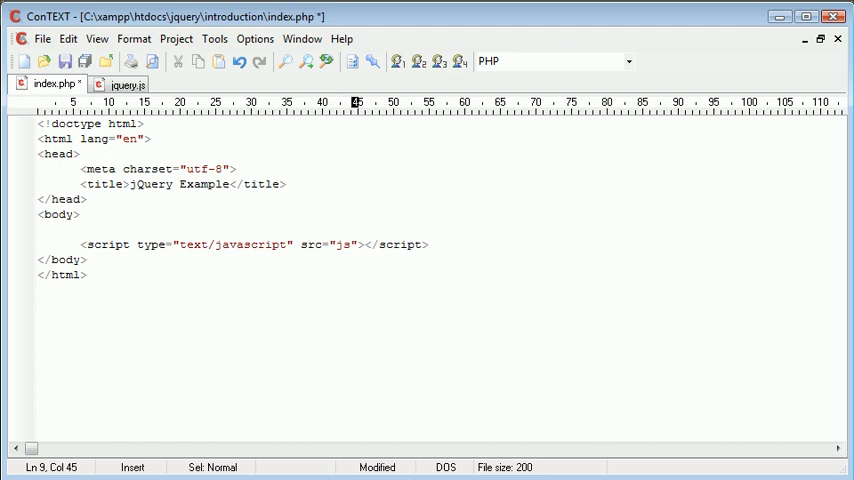
text(jquery.js)
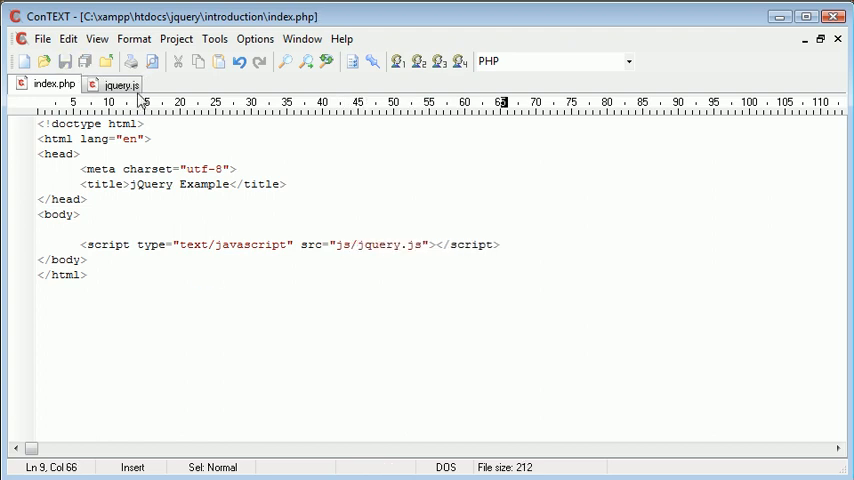
click(120, 84)
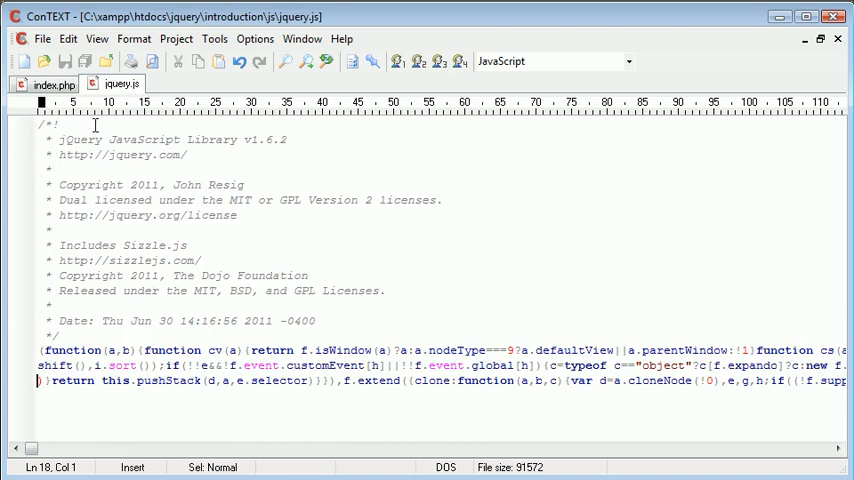
click(48, 84)
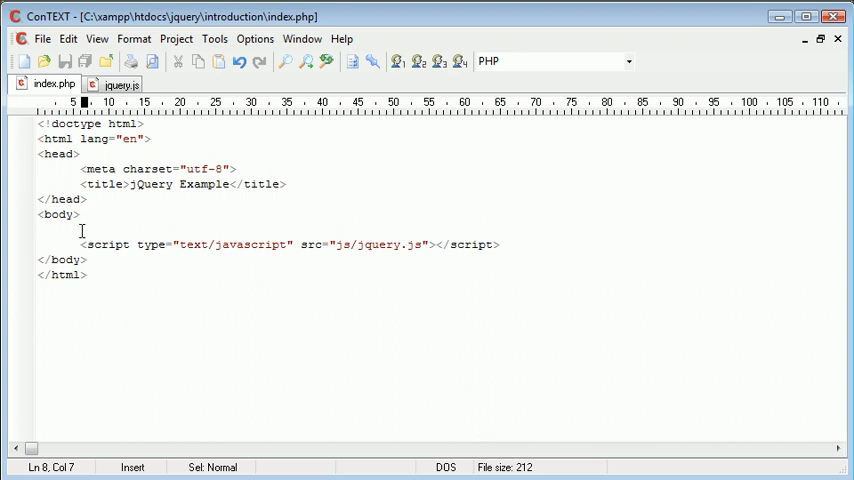
text(here)
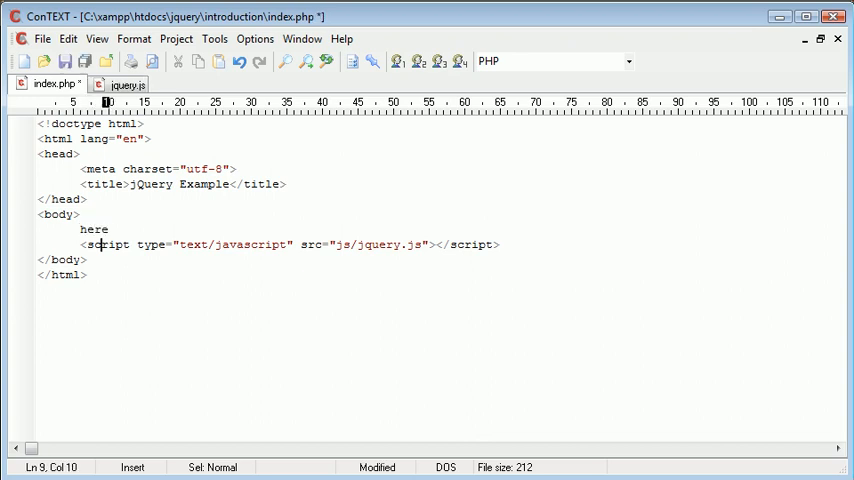
drag(80, 244, 500, 244)
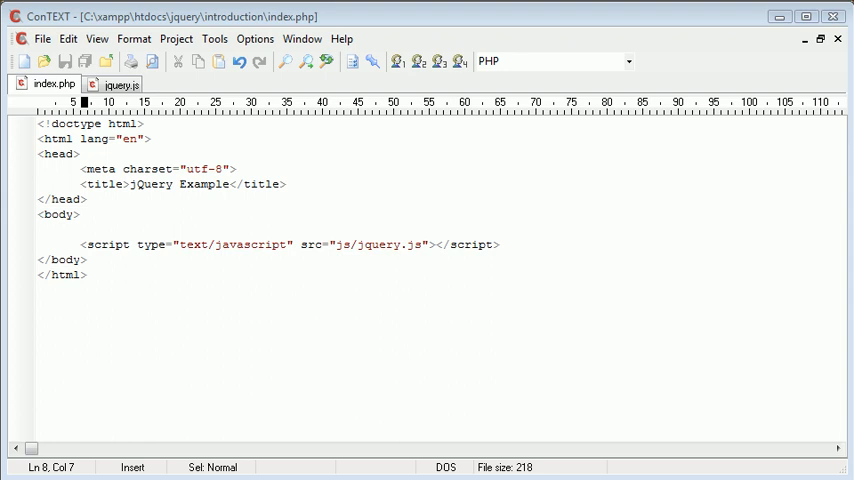
mouse_move(440, 318)
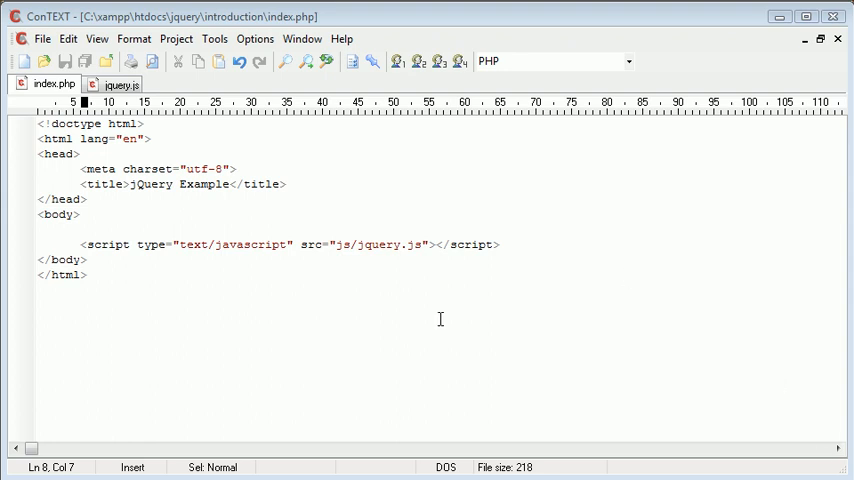
mouse_move(324, 290)
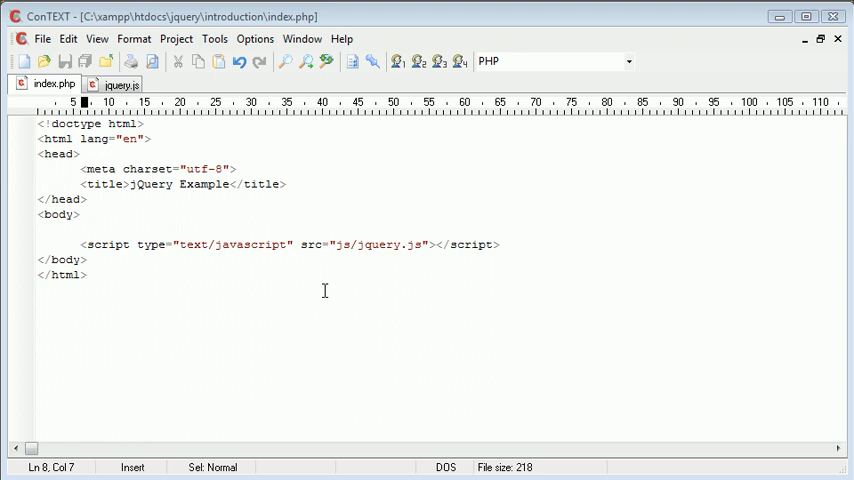